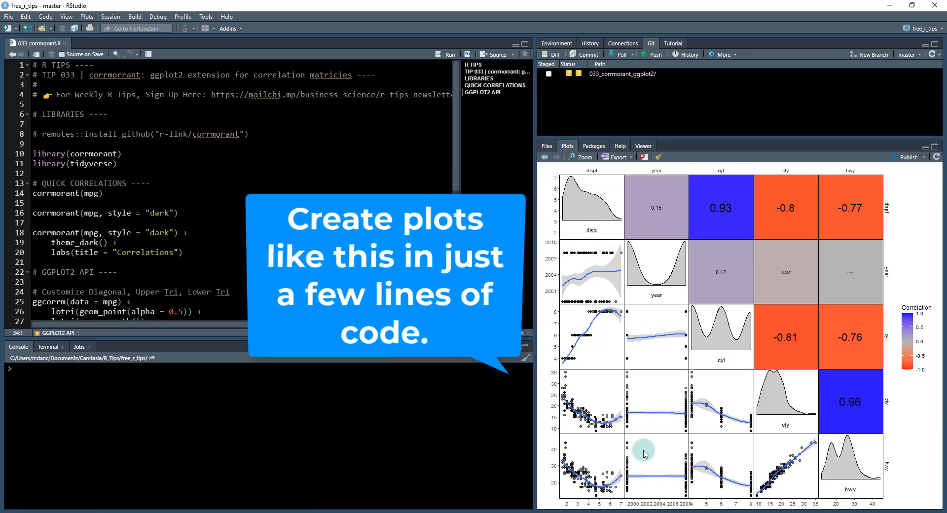
mouse_move(889, 393)
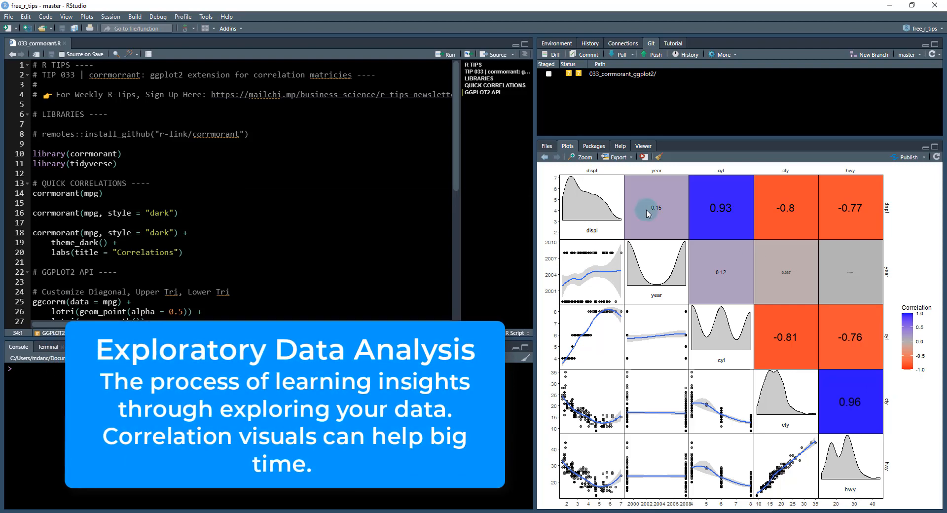
mouse_move(600, 262)
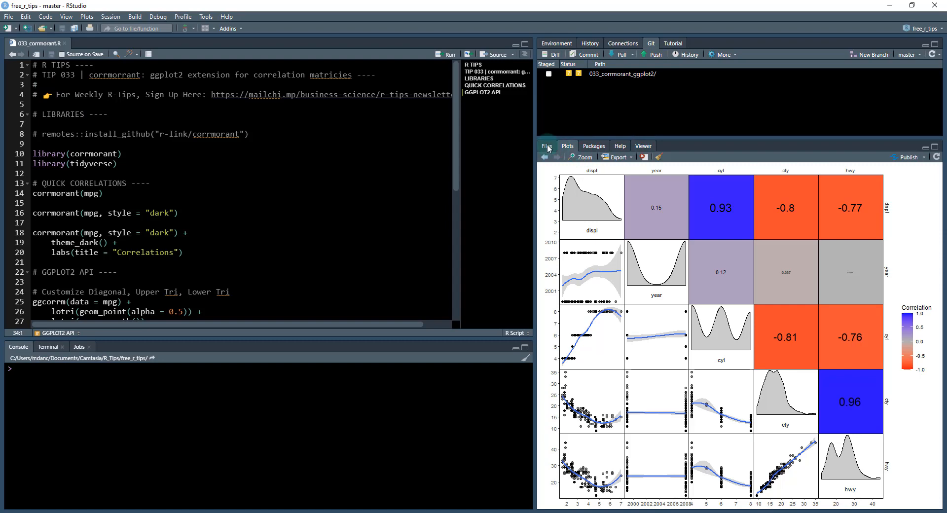
Show the project folder listing in the Files pane instead of the plot.
left_click(546, 145)
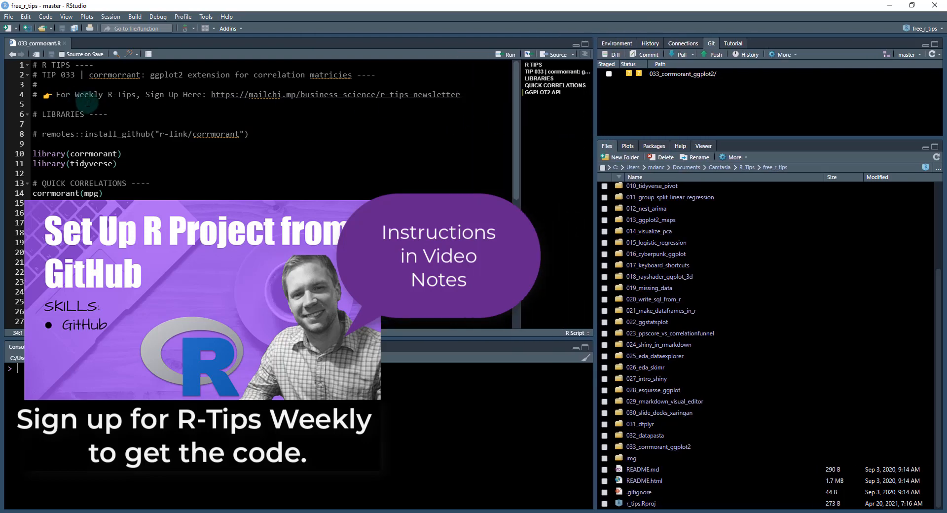
mouse_move(184, 101)
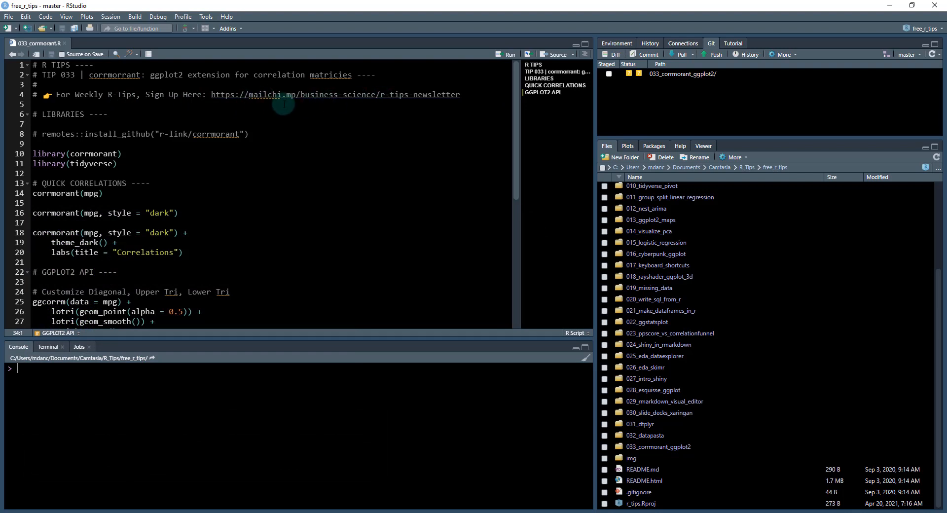
mouse_move(83, 127)
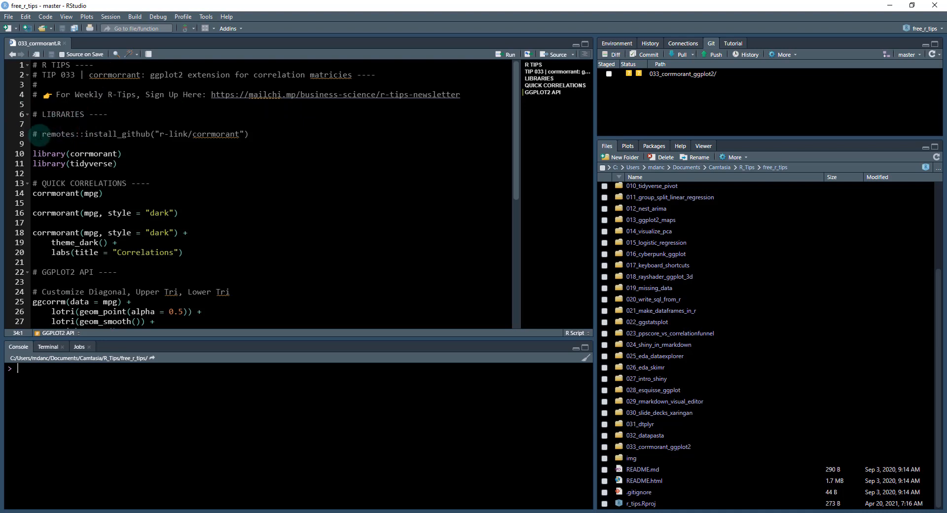
left_click(62, 114)
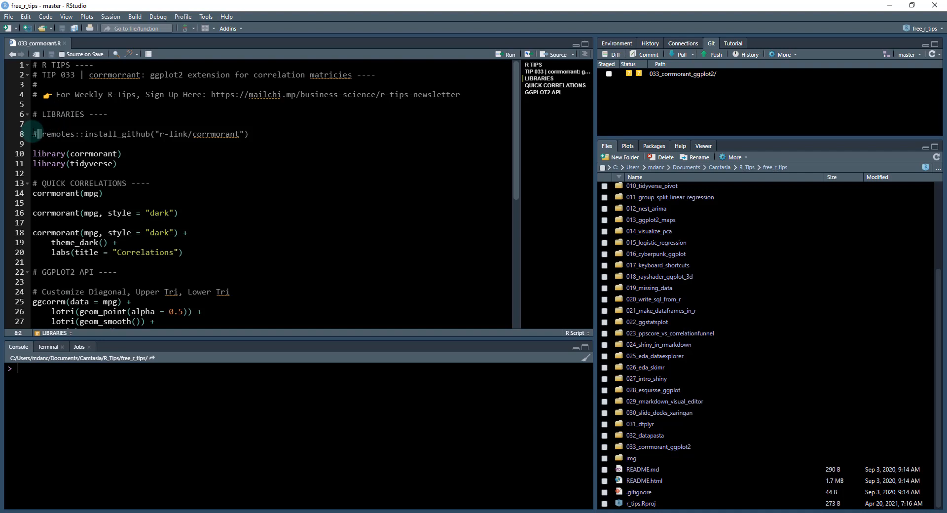
key("BackSpace")
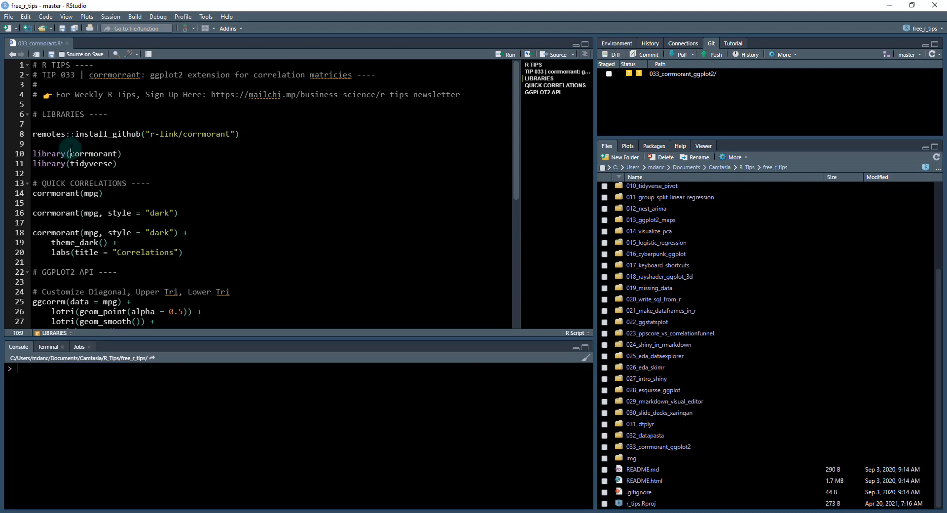
left_click(50, 133)
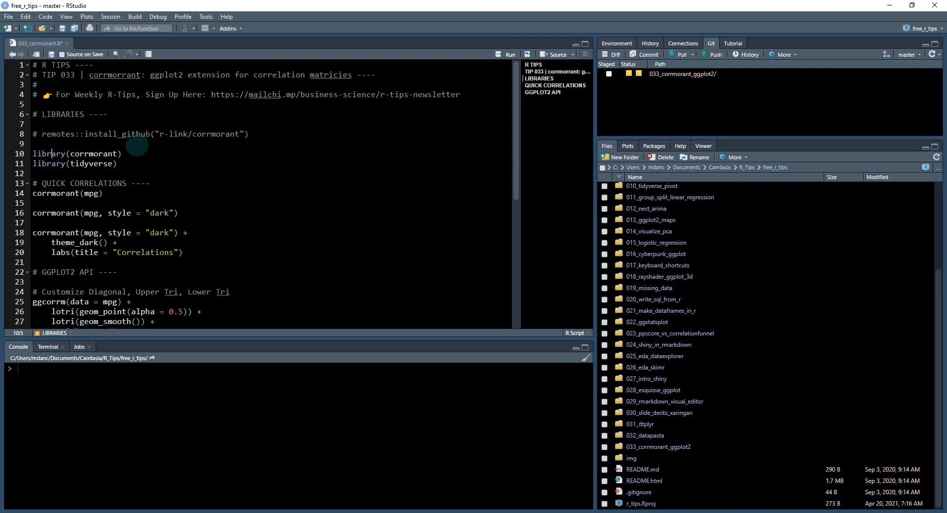
scroll("down", 3)
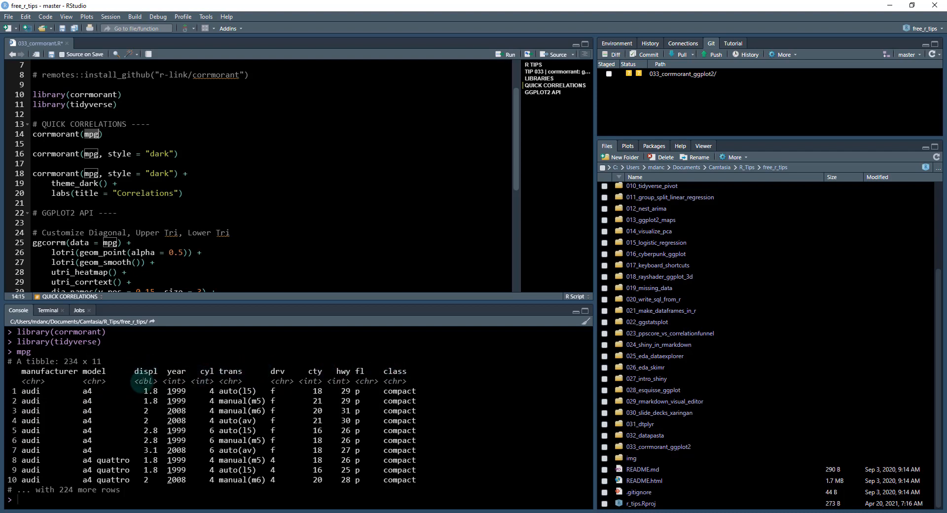
mouse_move(210, 371)
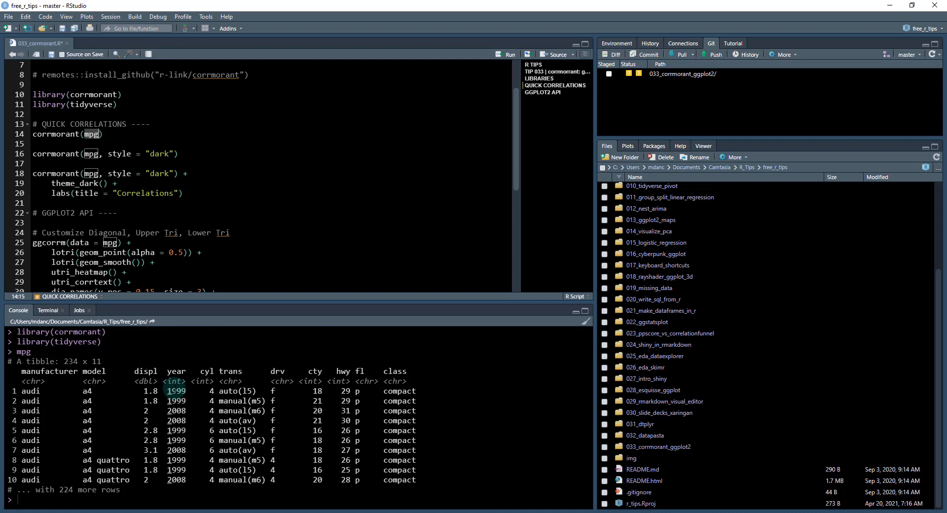
Highlight a year value in the printed mpg tibble, then clear the marked hwy value.
double_click(229, 391)
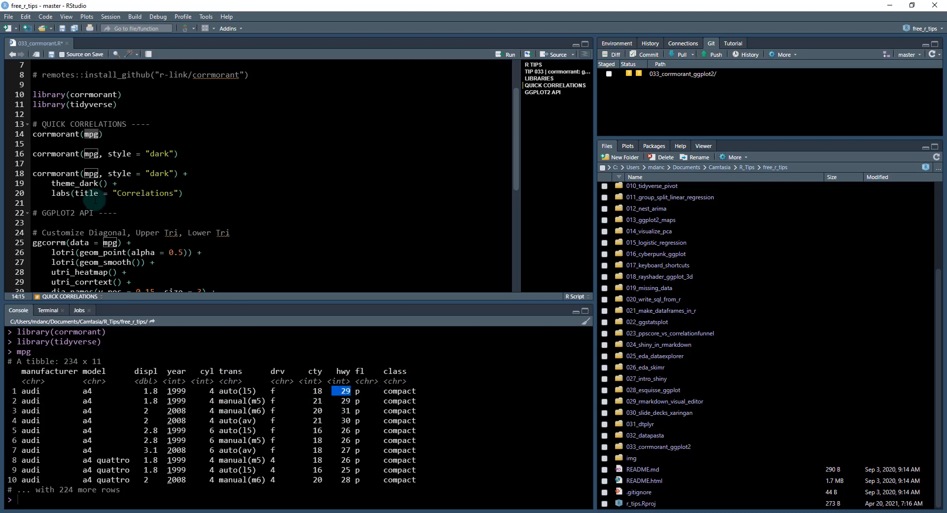
left_click(148, 124)
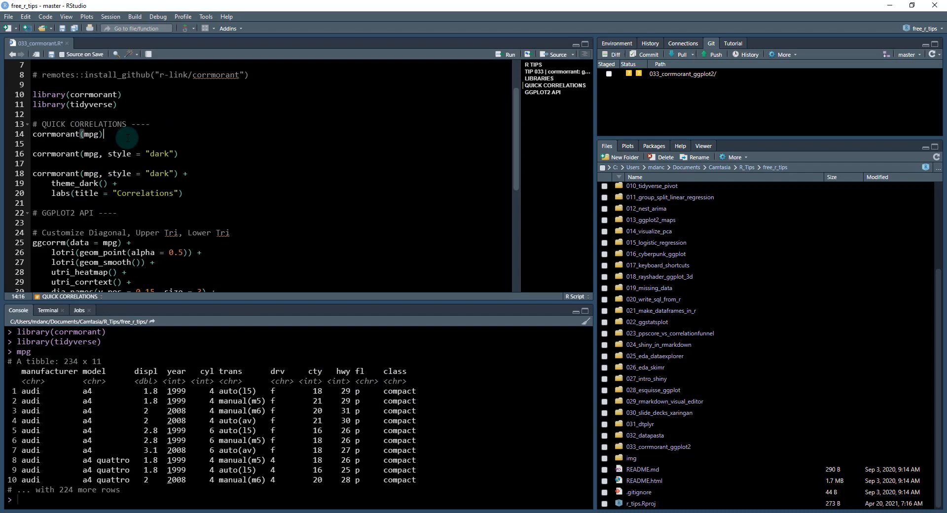
Run corrmorant(mpg) on line 14 to draw the default correlation matrix.
left_click(508, 53)
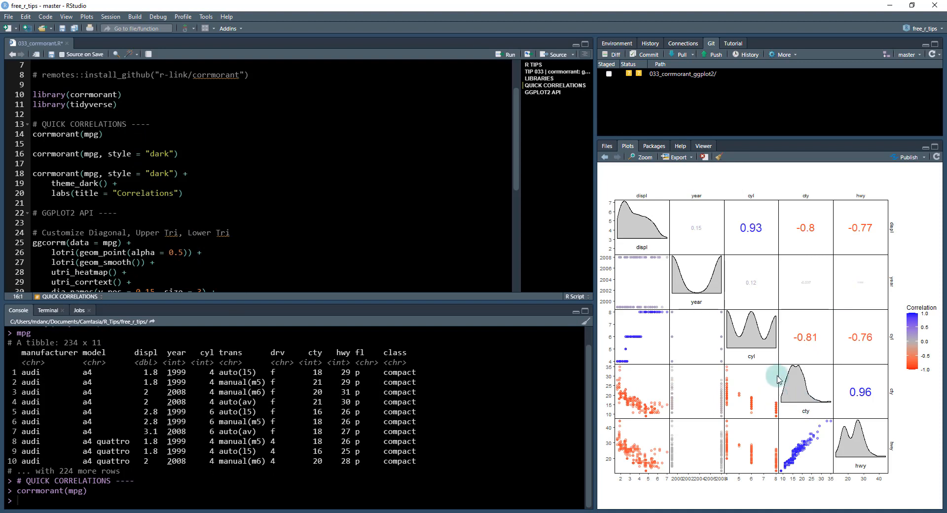
mouse_move(761, 239)
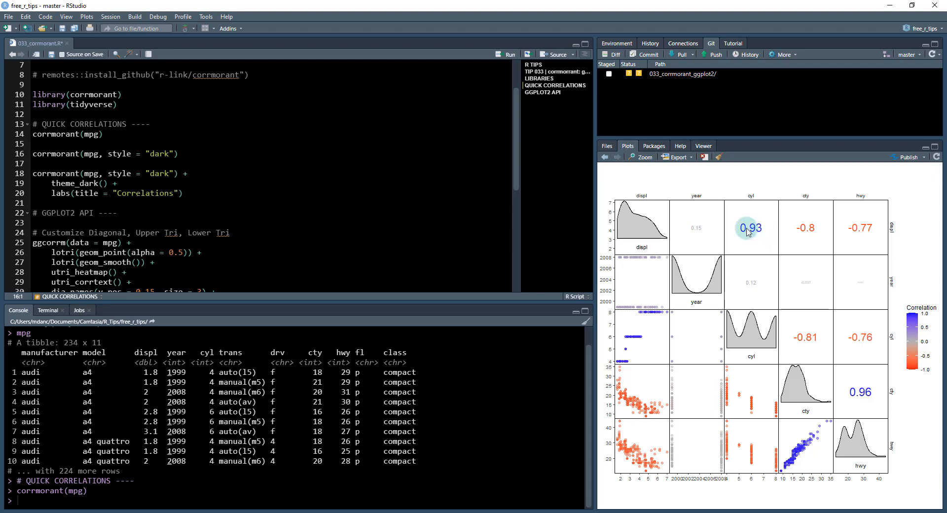
mouse_move(806, 233)
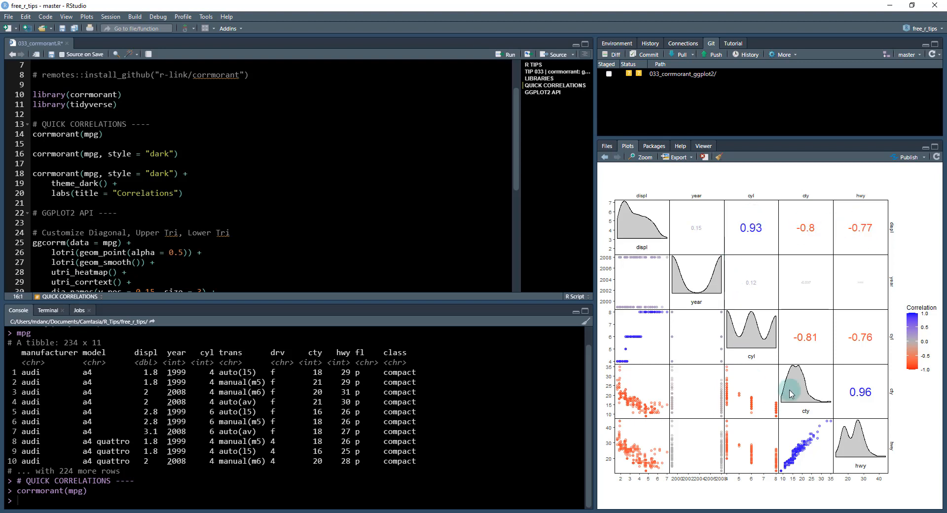
mouse_move(708, 387)
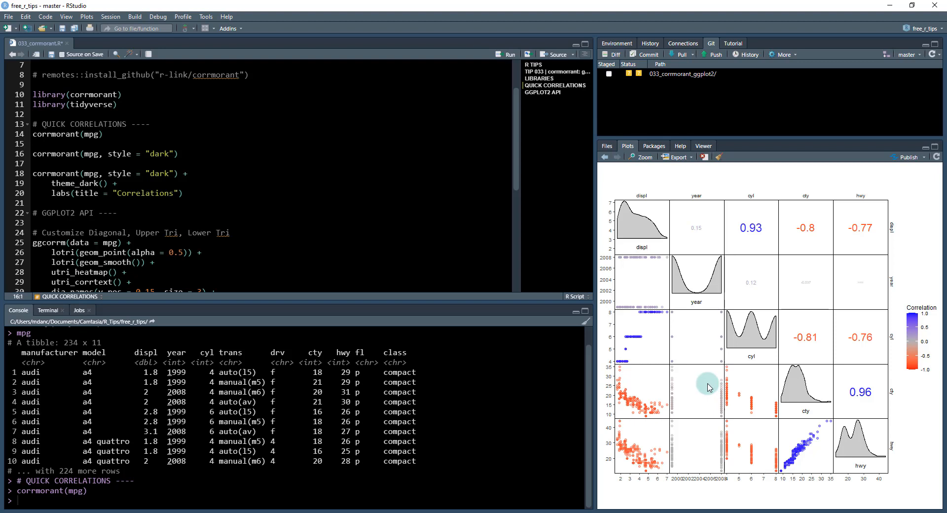
mouse_move(624, 370)
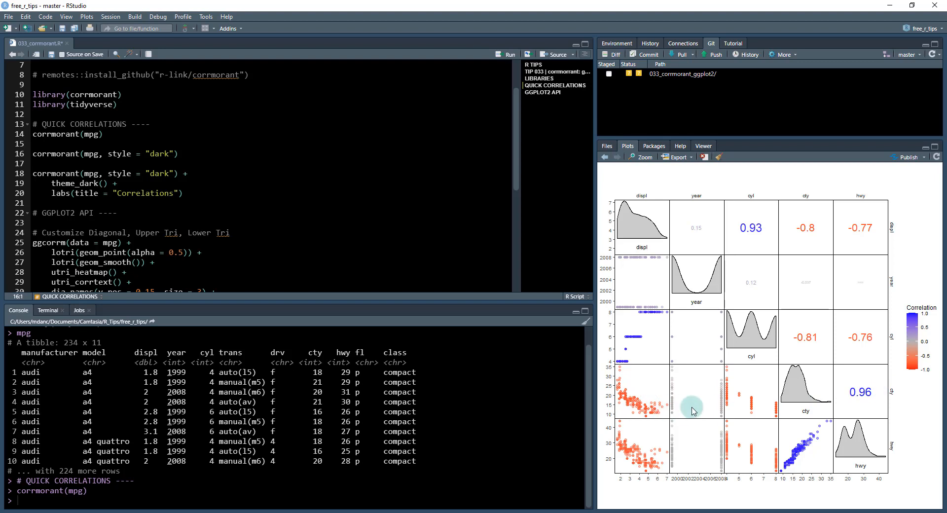
mouse_move(893, 394)
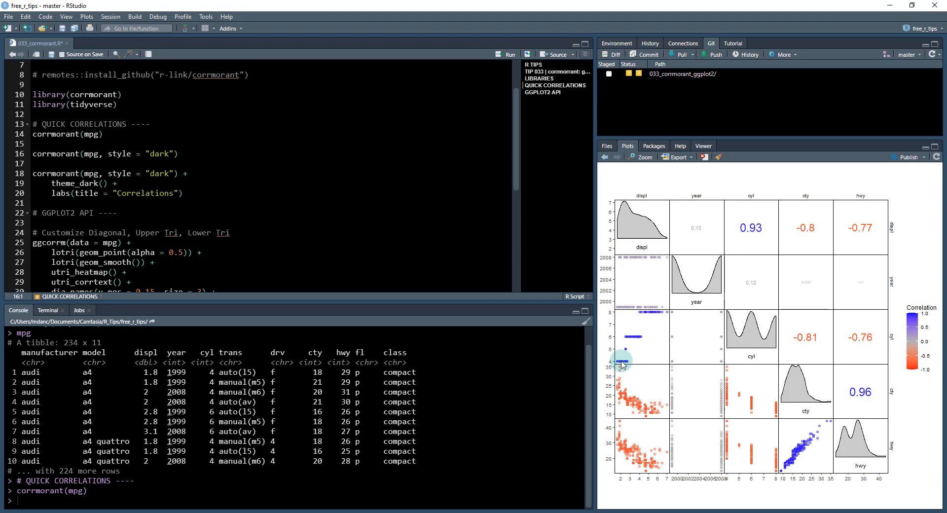
mouse_move(763, 347)
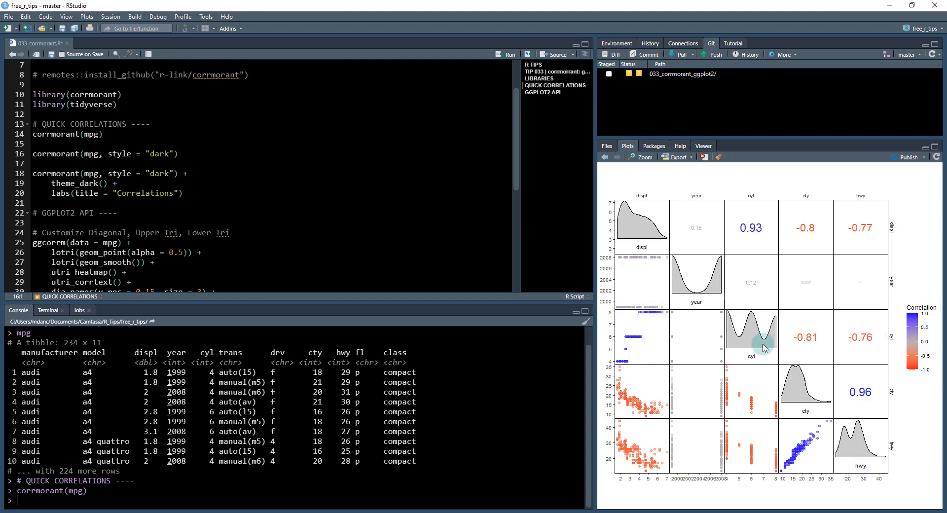
mouse_move(624, 217)
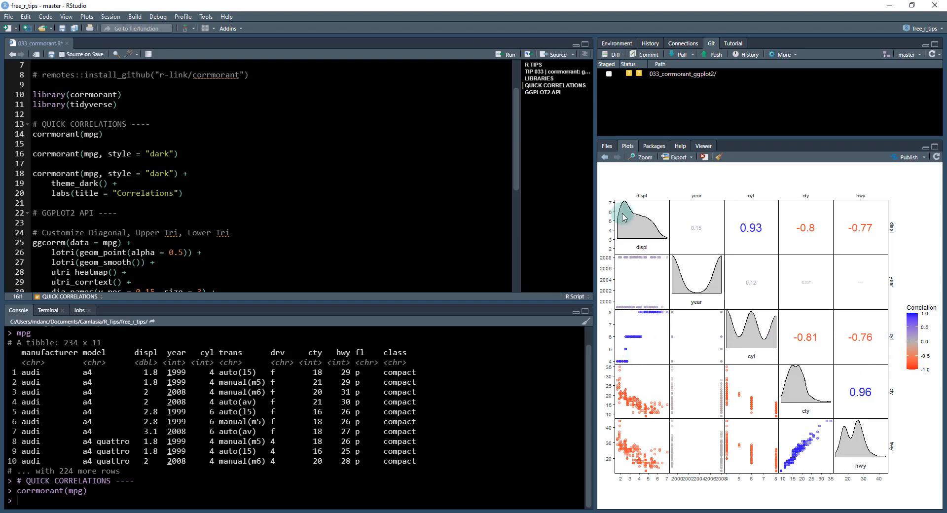
mouse_move(652, 311)
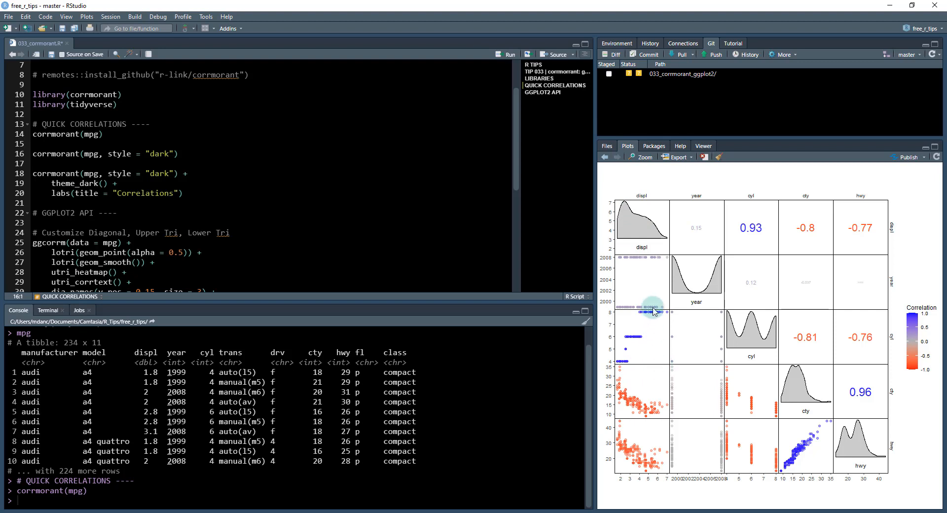
mouse_move(652, 352)
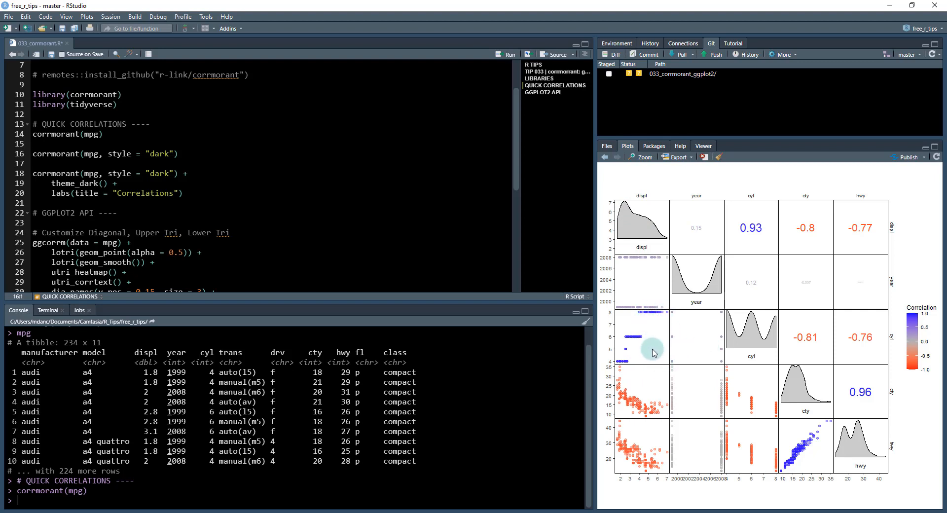
mouse_move(737, 400)
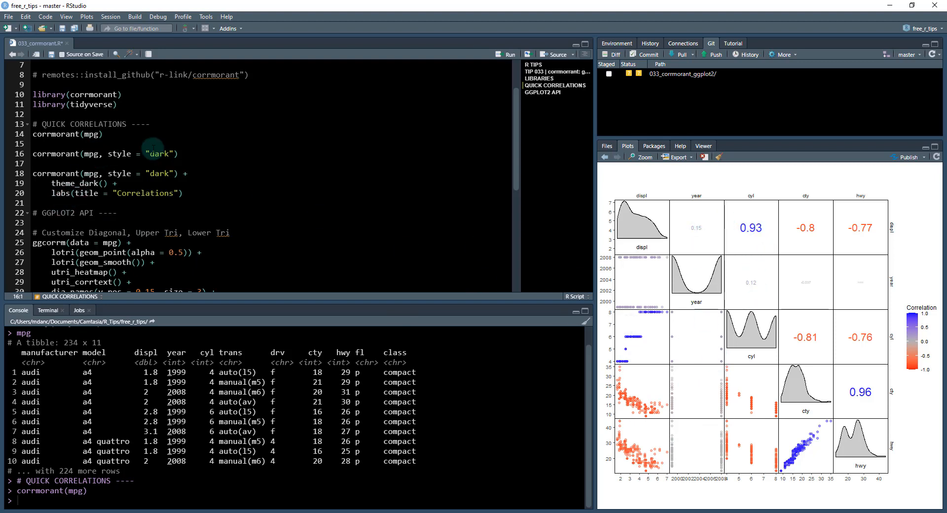
Run the dark-style corrmorant code with theme_dark() and the title 'Correlations'.
left_click(178, 153)
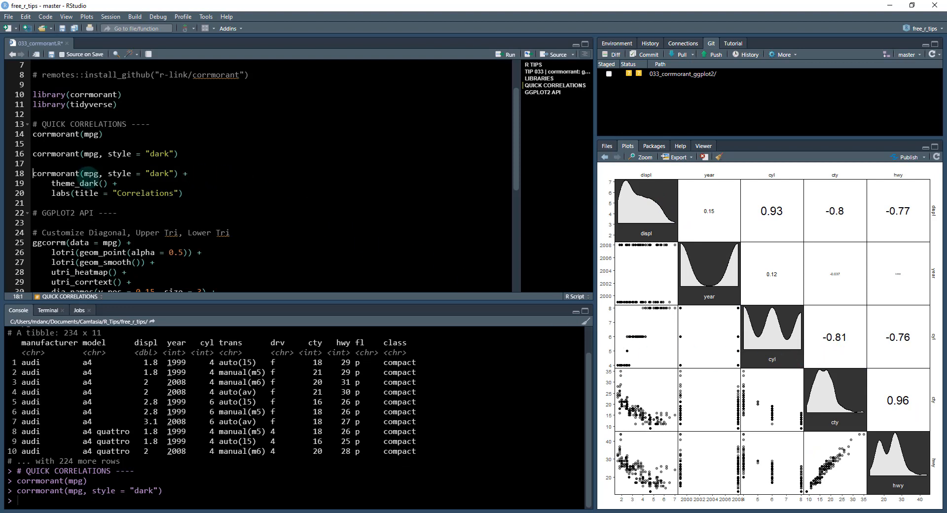
left_click(84, 183)
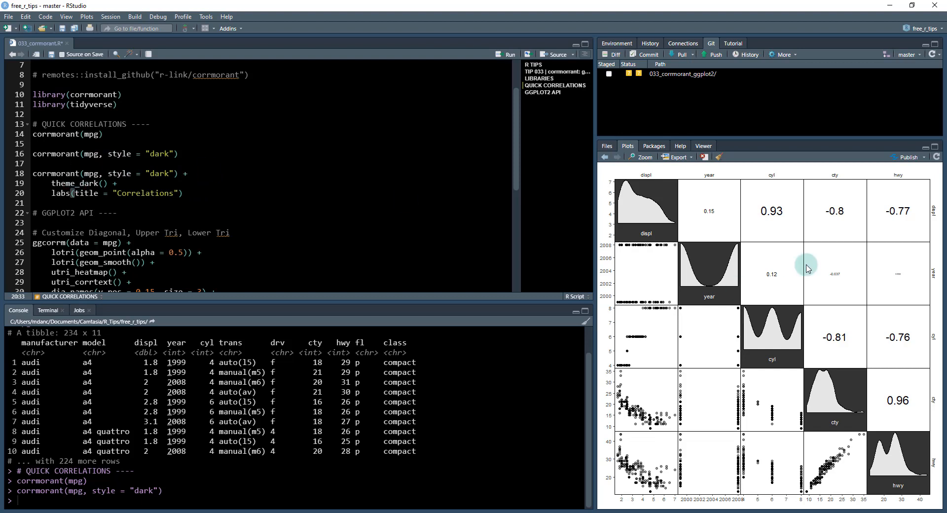
mouse_move(55, 184)
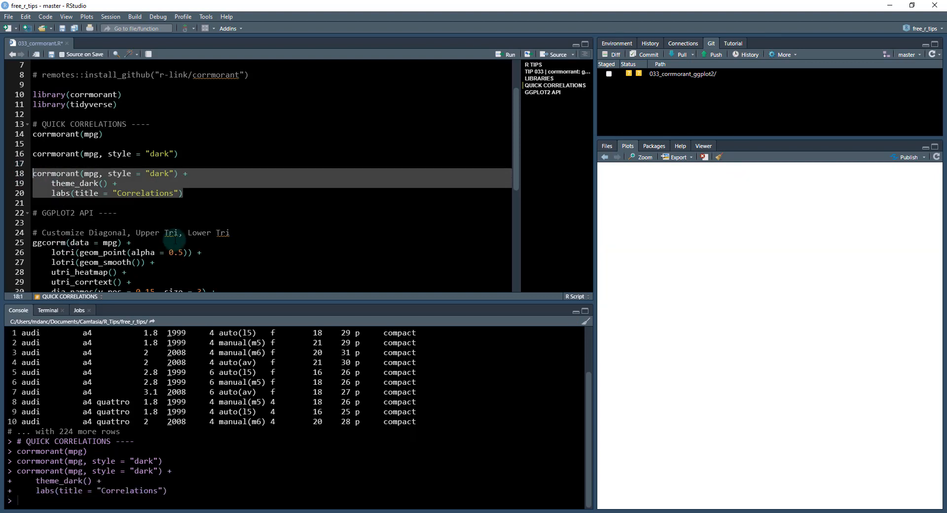
left_click(509, 54)
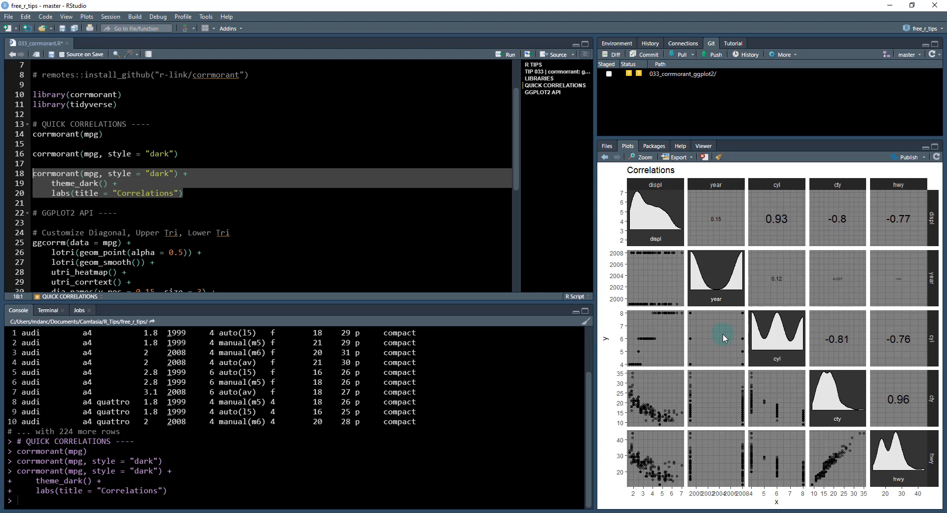
mouse_move(652, 396)
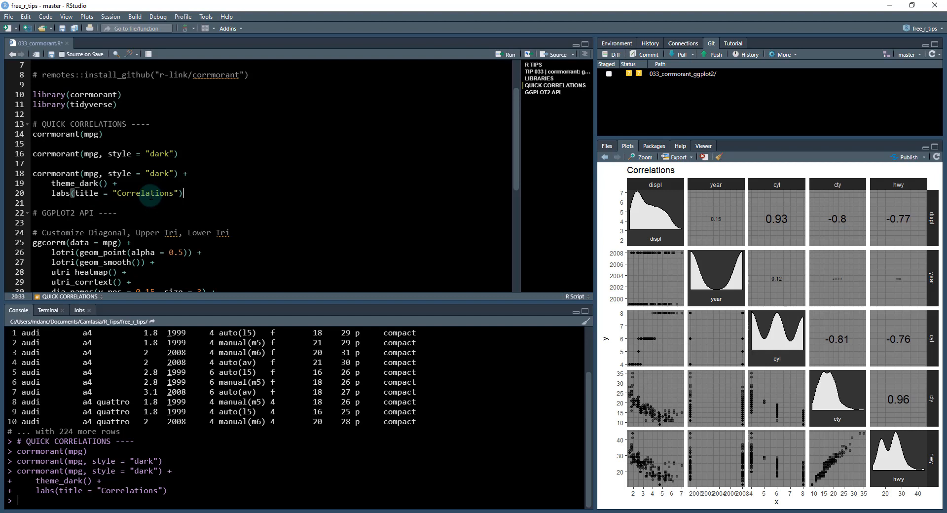
scroll("down", 3)
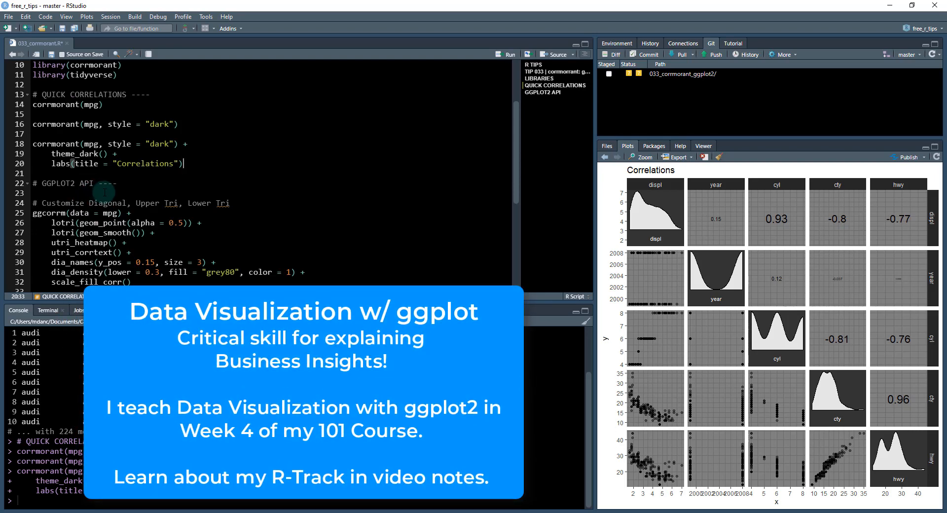
scroll("down", 3)
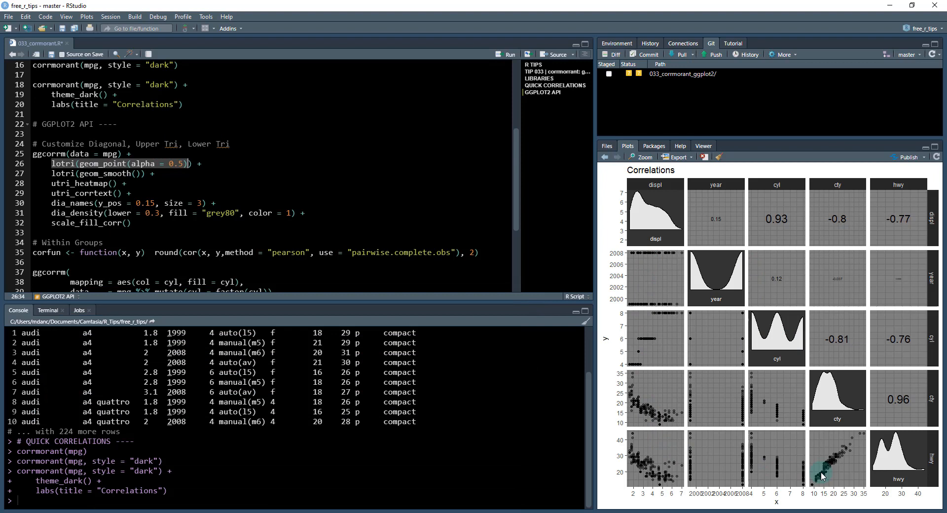
mouse_move(336, 207)
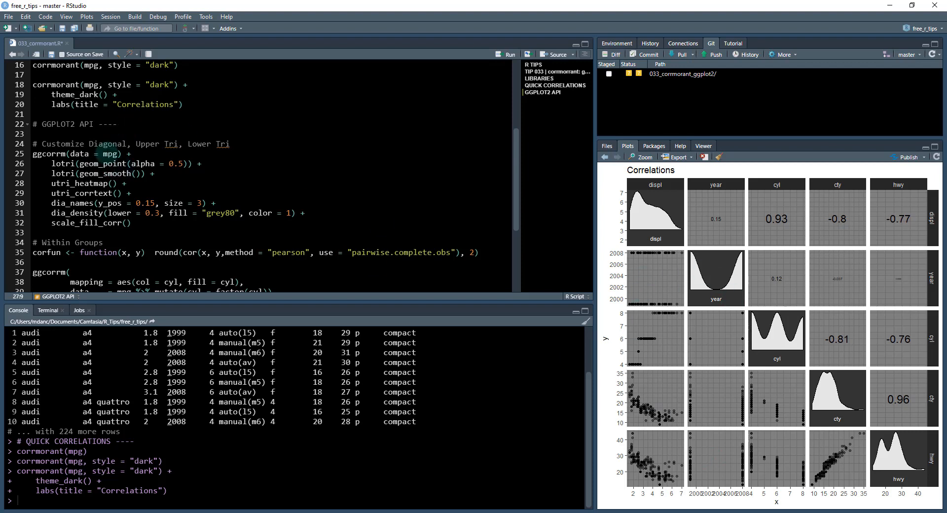
left_click(114, 174)
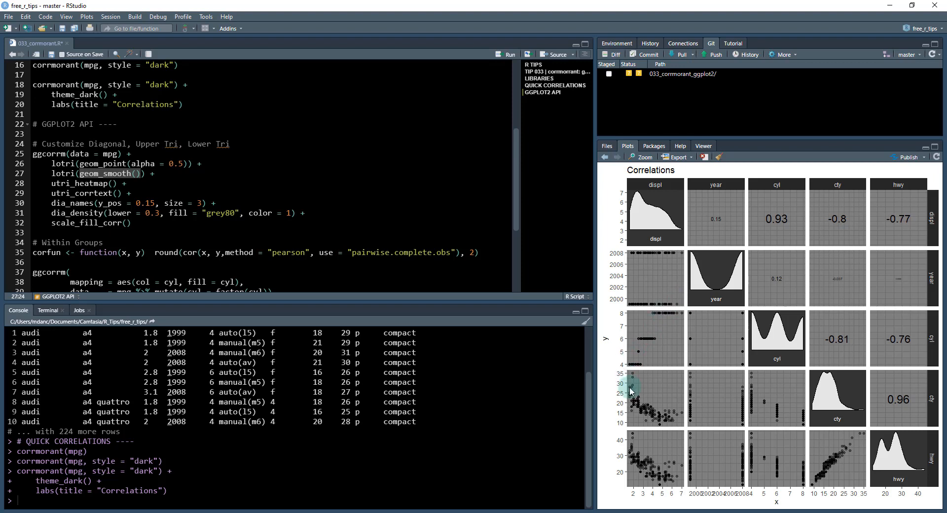
left_click(69, 183)
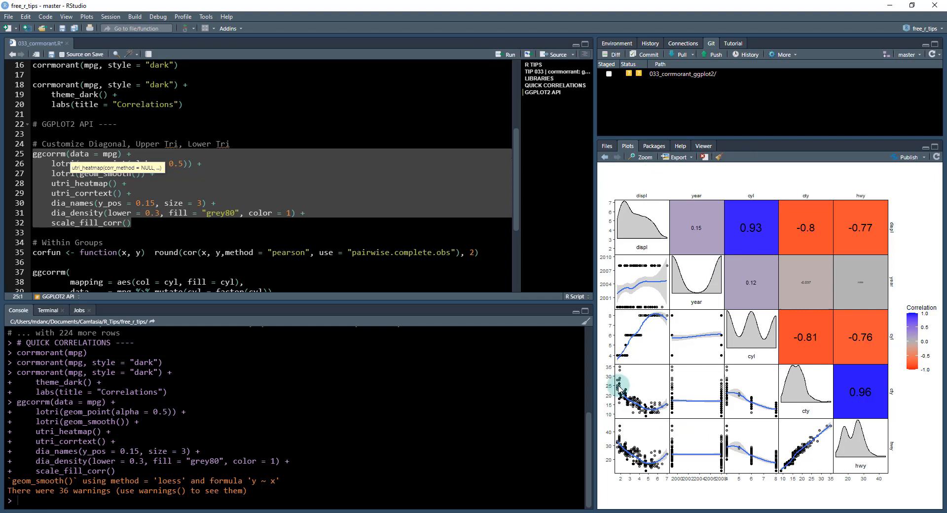
mouse_move(690, 406)
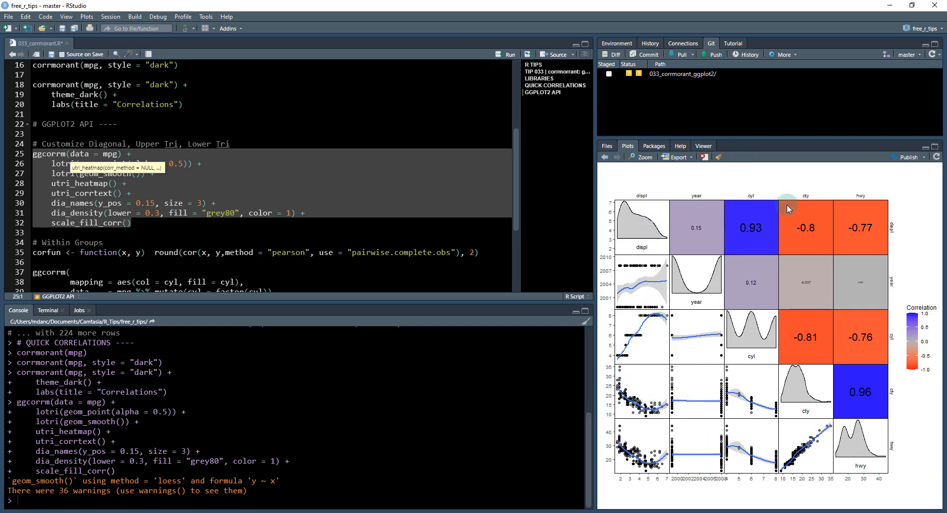
mouse_move(853, 225)
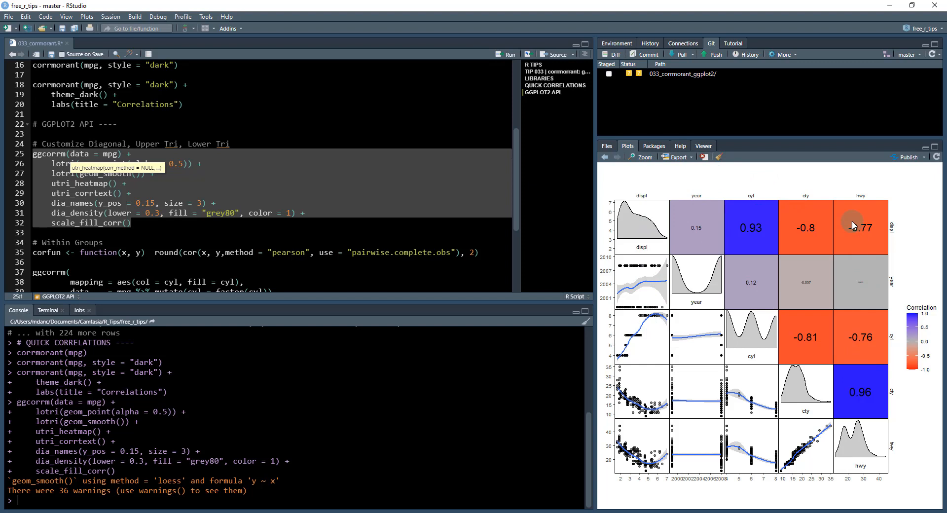
mouse_move(713, 216)
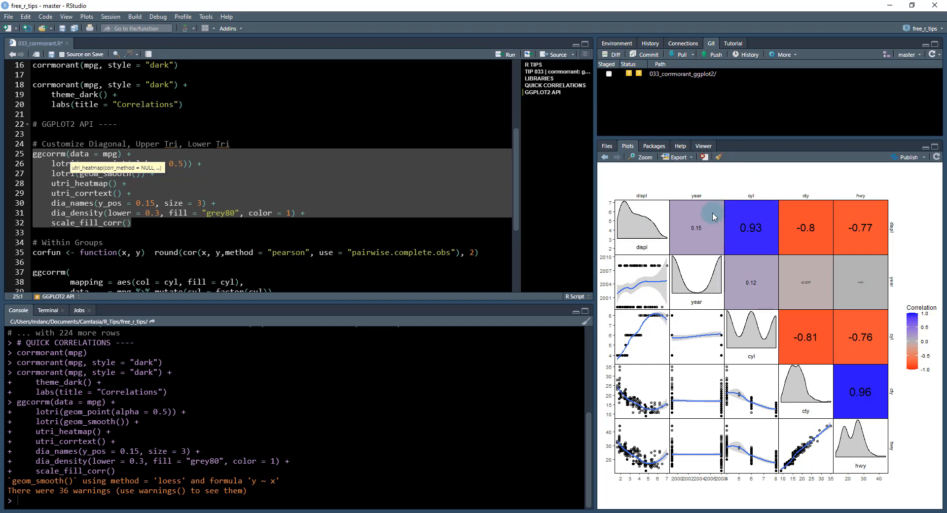
mouse_move(747, 228)
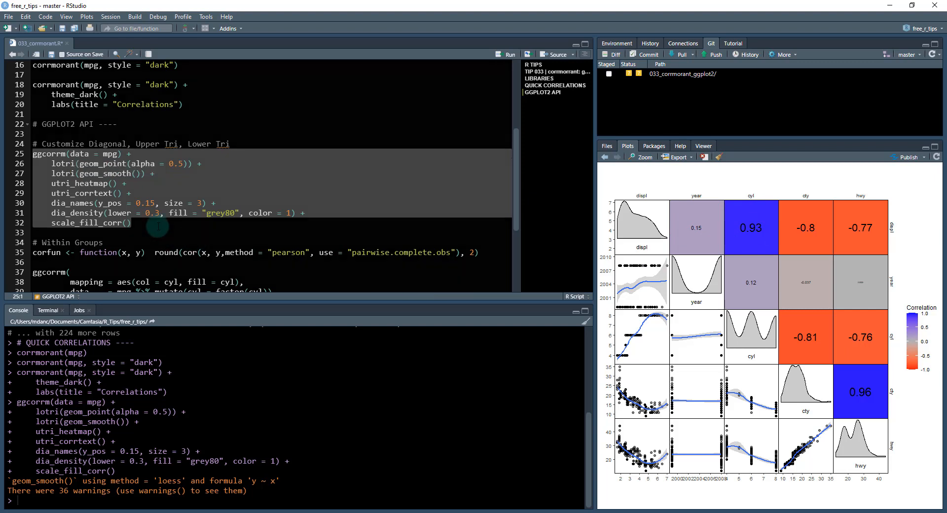
Run the ggcorrm block with heatmap correlations, smoothed scatterplots and diagonal densities.
left_click(127, 223)
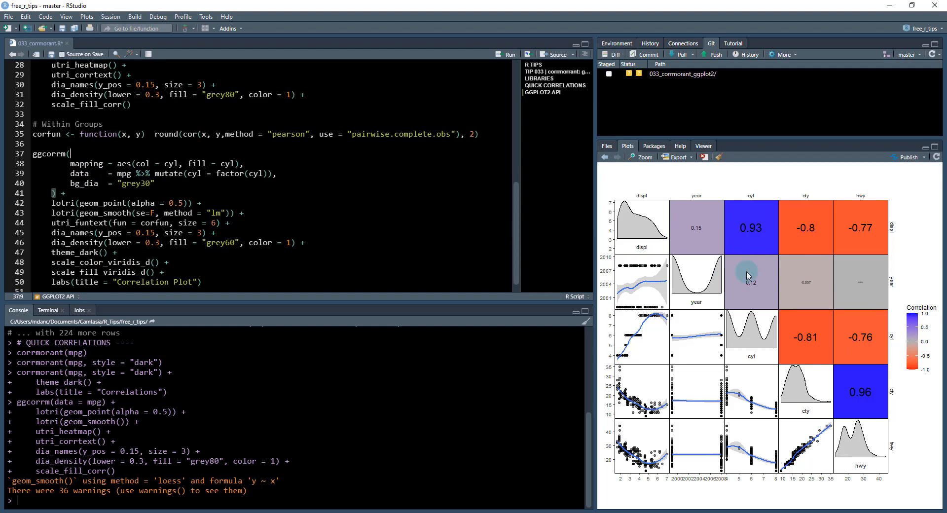
double_click(172, 163)
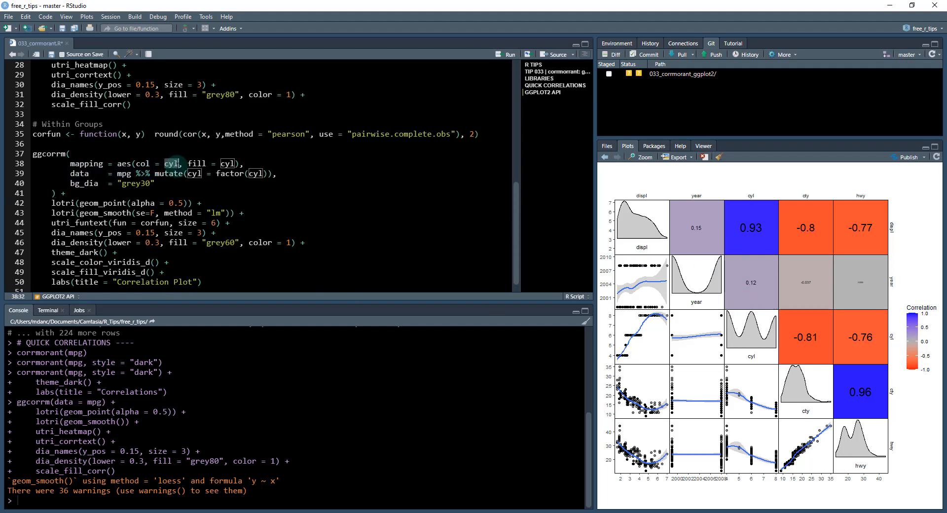
mouse_move(731, 308)
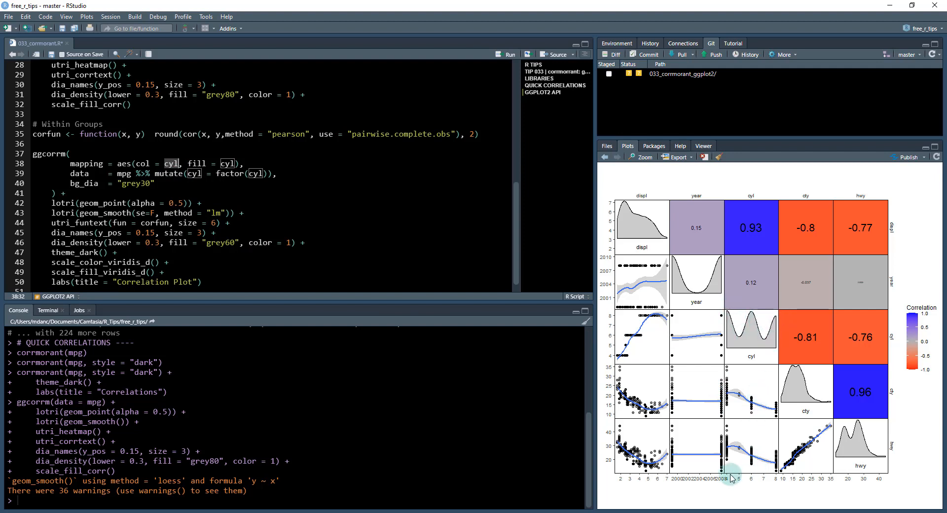
mouse_move(776, 483)
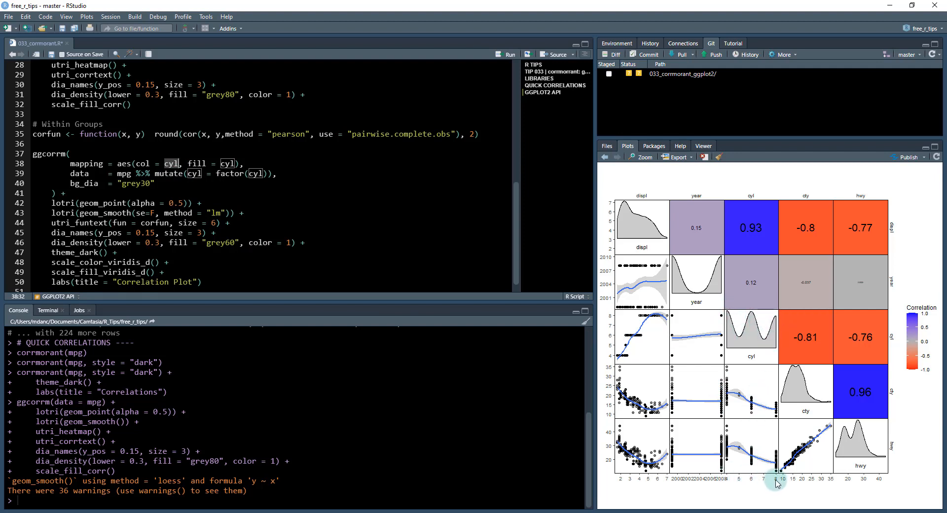
mouse_move(3, 123)
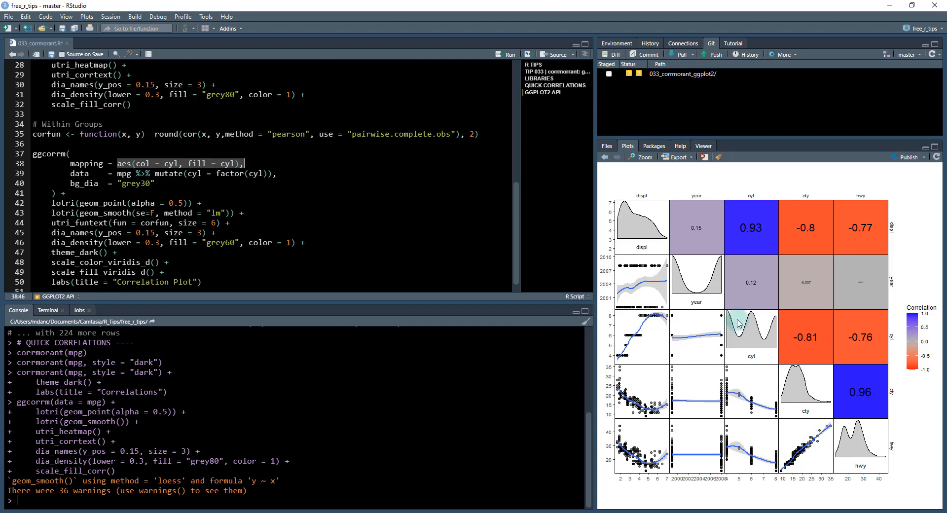
mouse_move(781, 489)
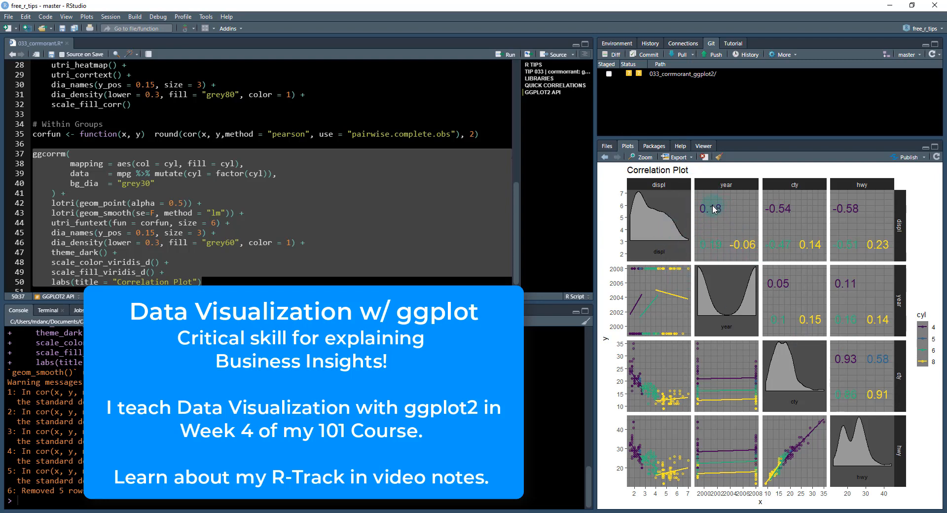
mouse_move(637, 309)
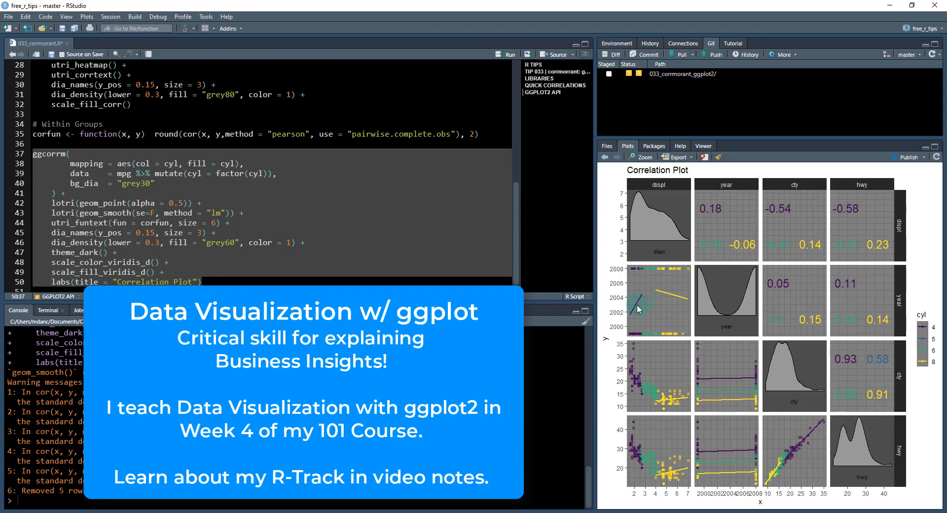
mouse_move(690, 306)
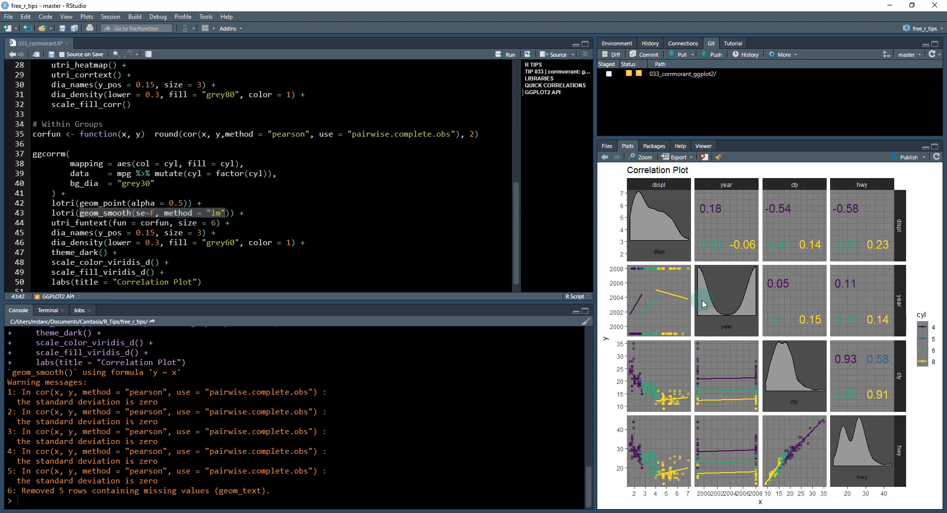
mouse_move(676, 300)
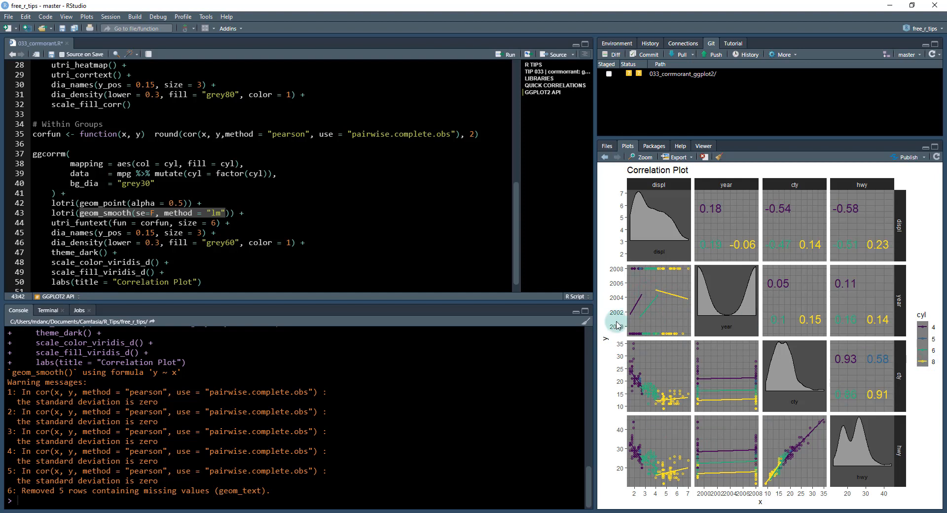
mouse_move(668, 302)
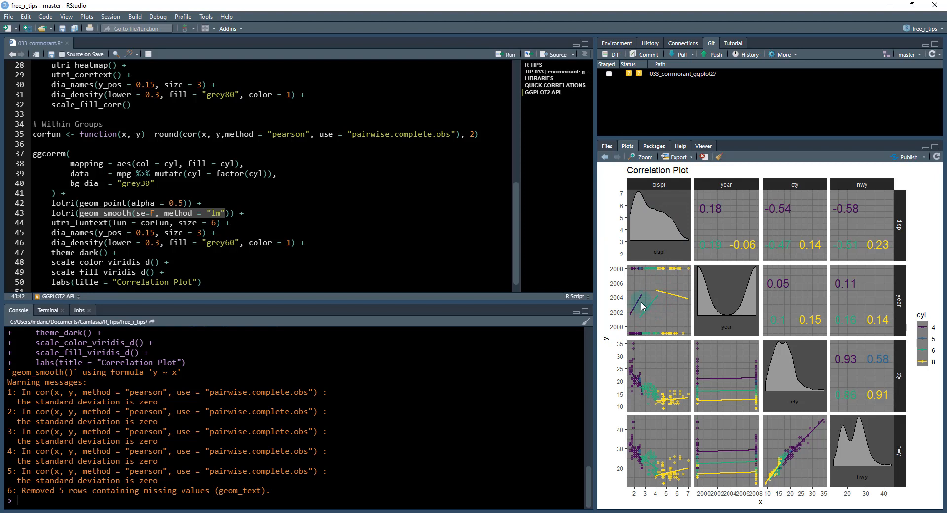
mouse_move(674, 324)
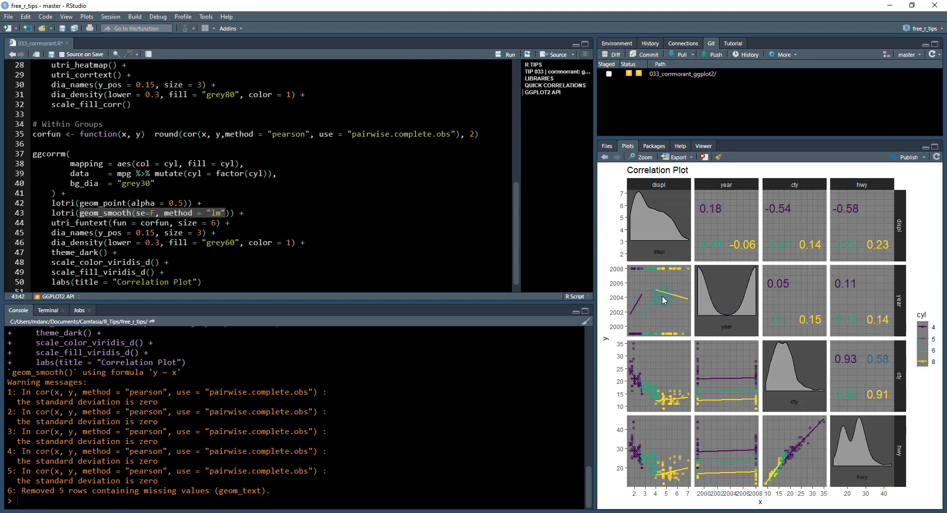
mouse_move(639, 305)
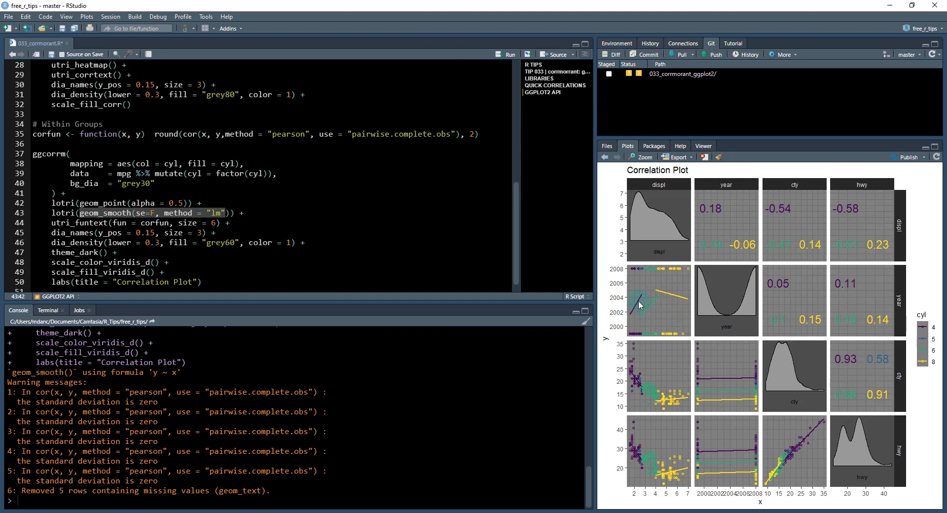
mouse_move(675, 373)
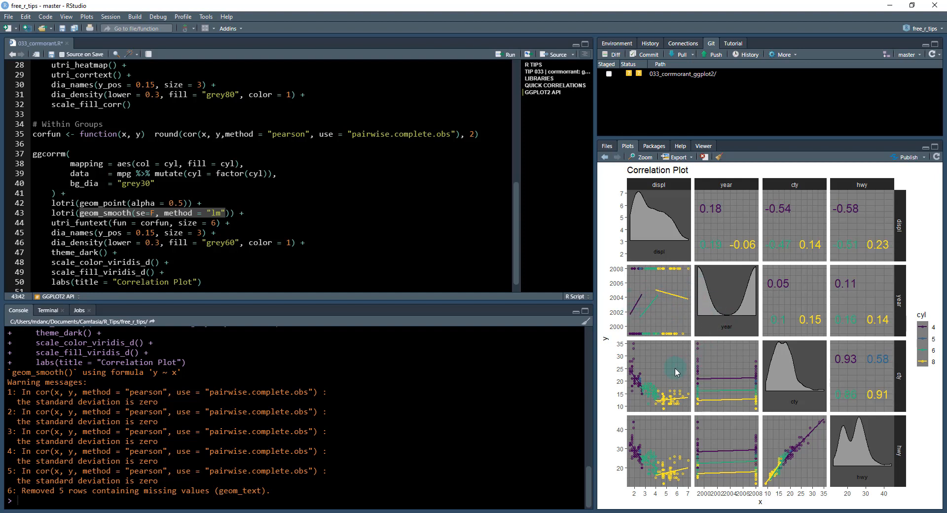